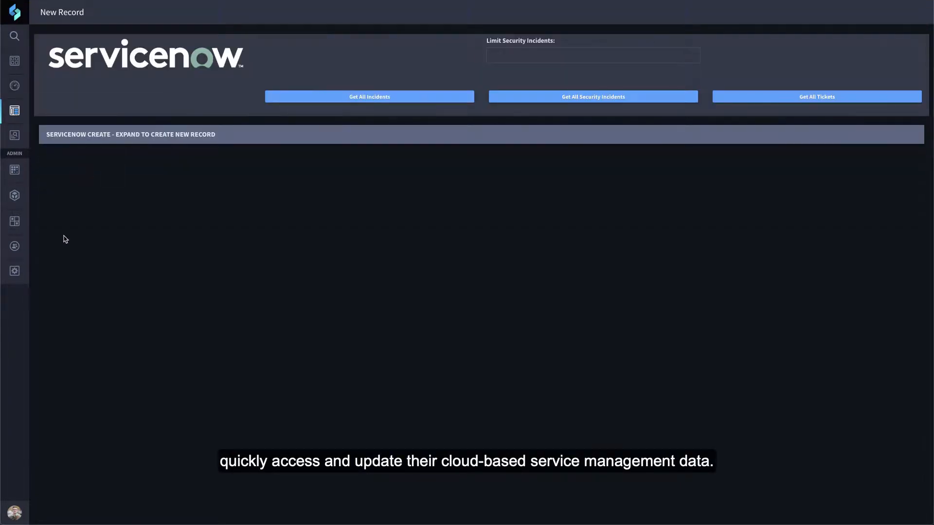
Open the response workflow, then the Integrations asset library showing the ServiceNow asset.
{"action": "left_click", "coordinate": [816, 97]}
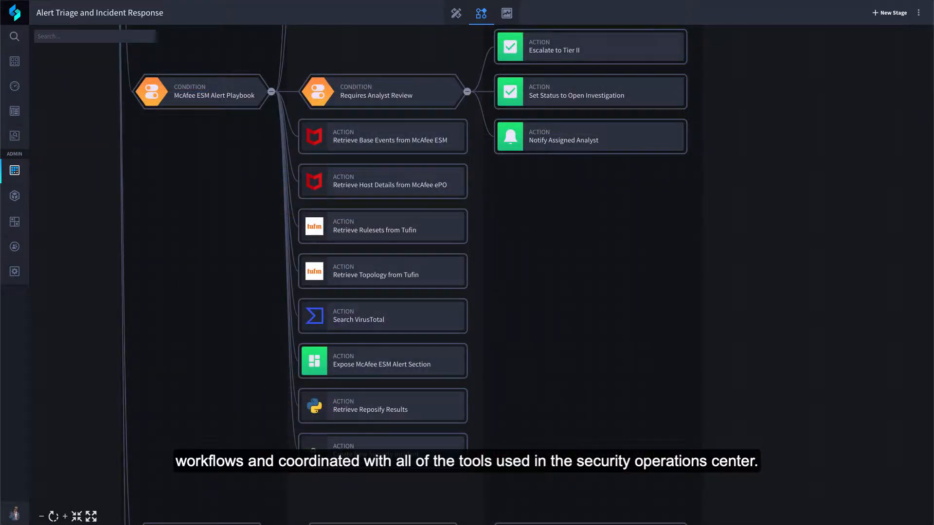
{"action": "left_click", "coordinate": [14, 195]}
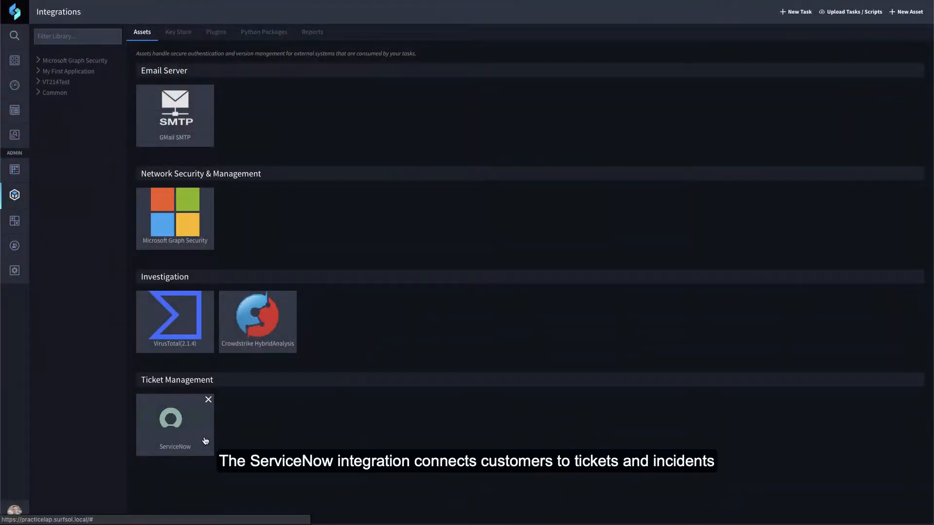
Review the ServiceNow asset settings, then open record SER-7 to pull all incidents.
{"action": "left_click", "coordinate": [175, 418]}
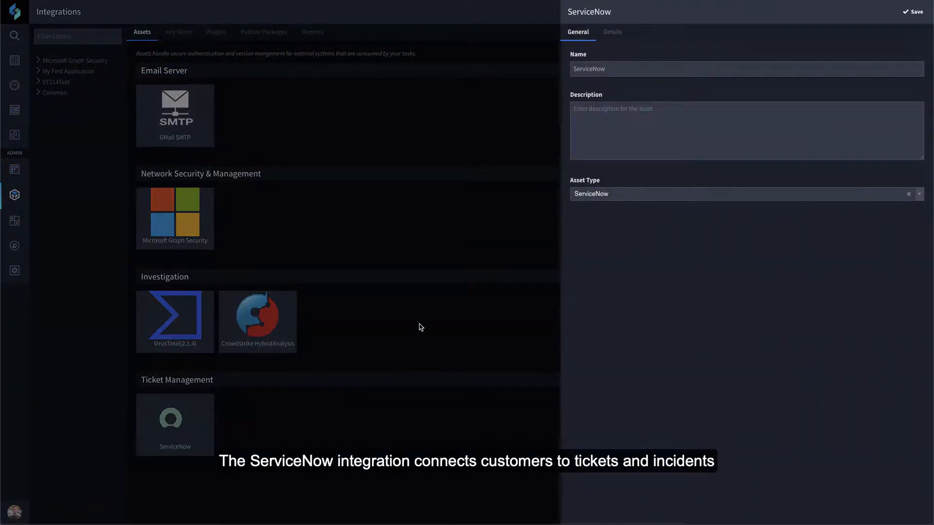
{"action": "left_click", "coordinate": [612, 31]}
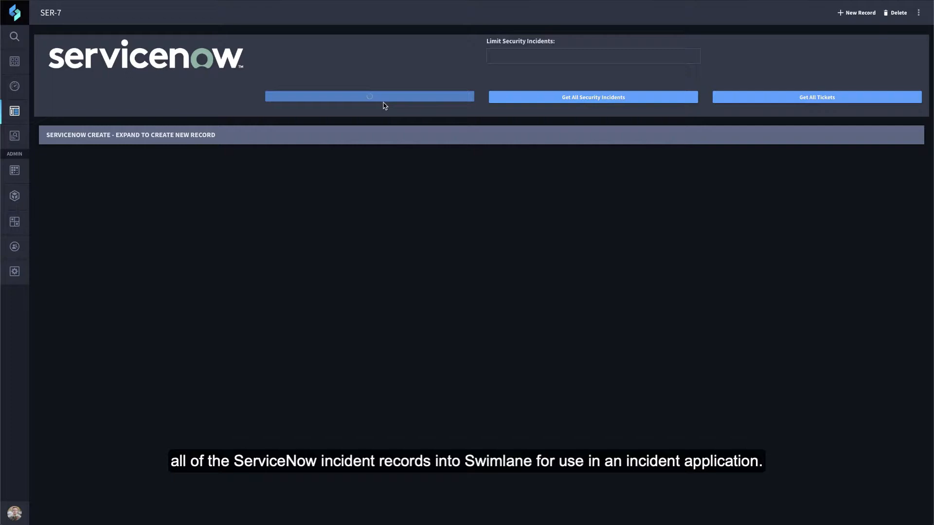
Pull up to 10 security incidents, then start a new ServiceNow record.
{"action": "left_click", "coordinate": [369, 97]}
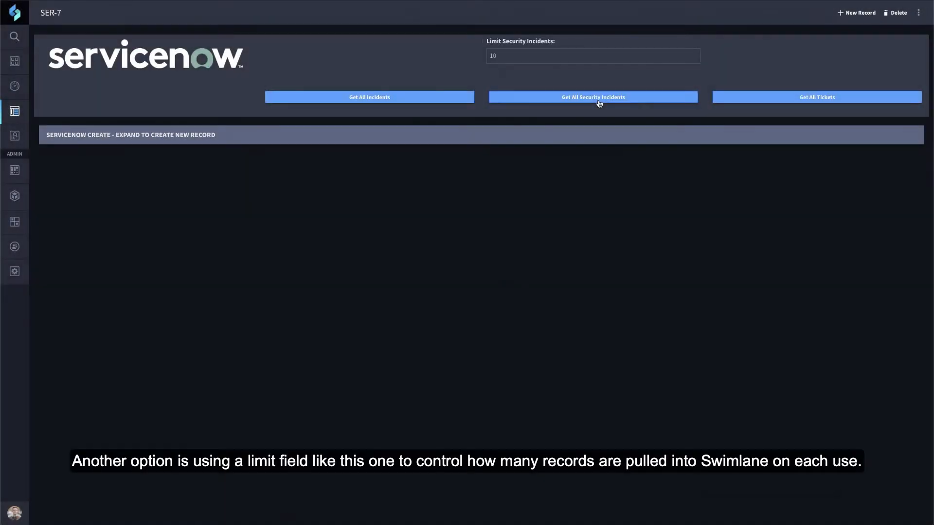
{"action": "left_click", "coordinate": [592, 97]}
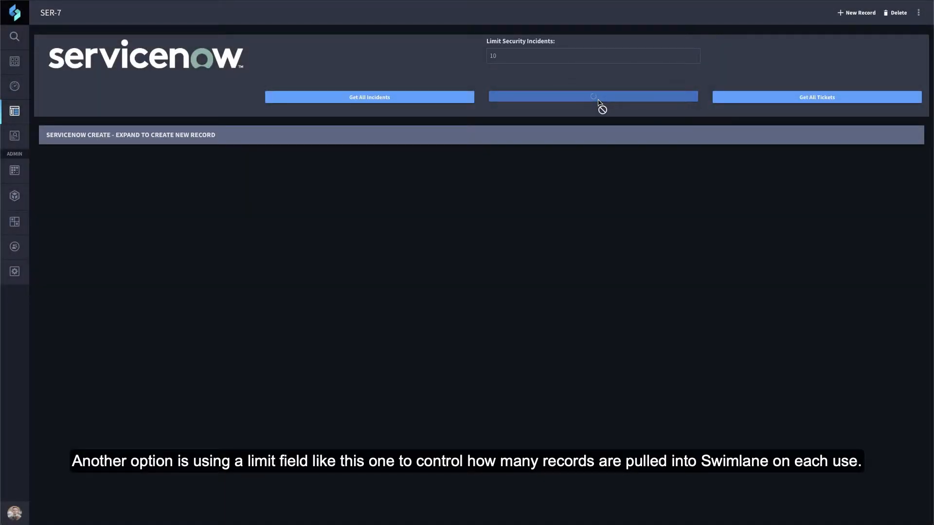
{"action": "left_click", "coordinate": [592, 96]}
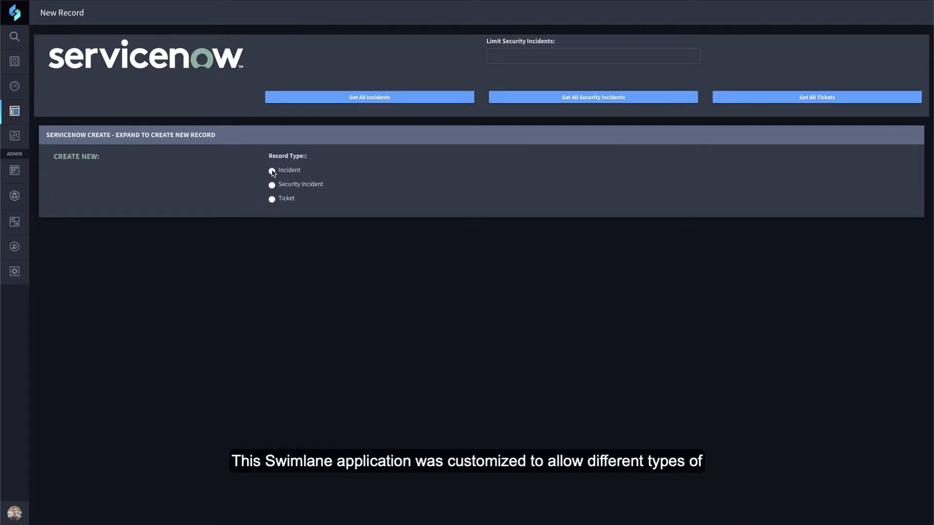
Choose record type Ticket and create the ServiceNow ticket for replacing the failing device.
{"action": "left_click", "coordinate": [272, 170]}
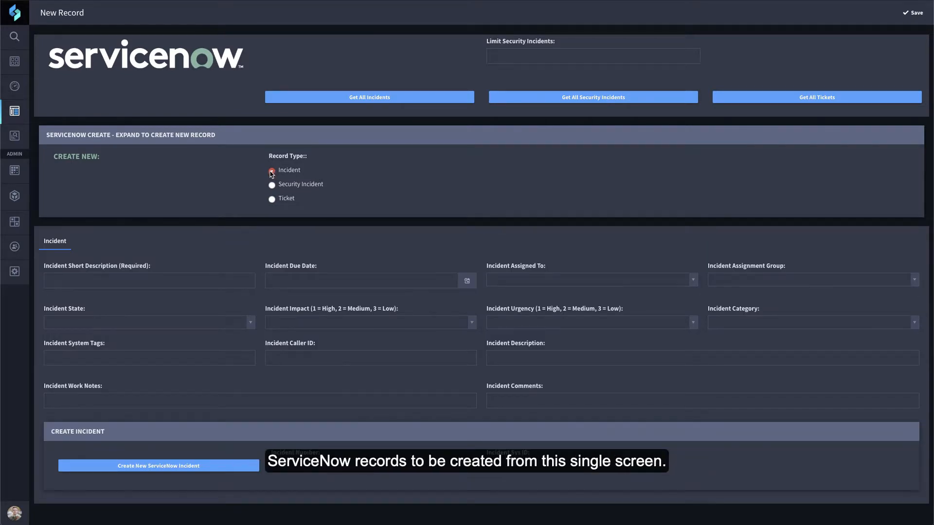
{"action": "left_click", "coordinate": [270, 184]}
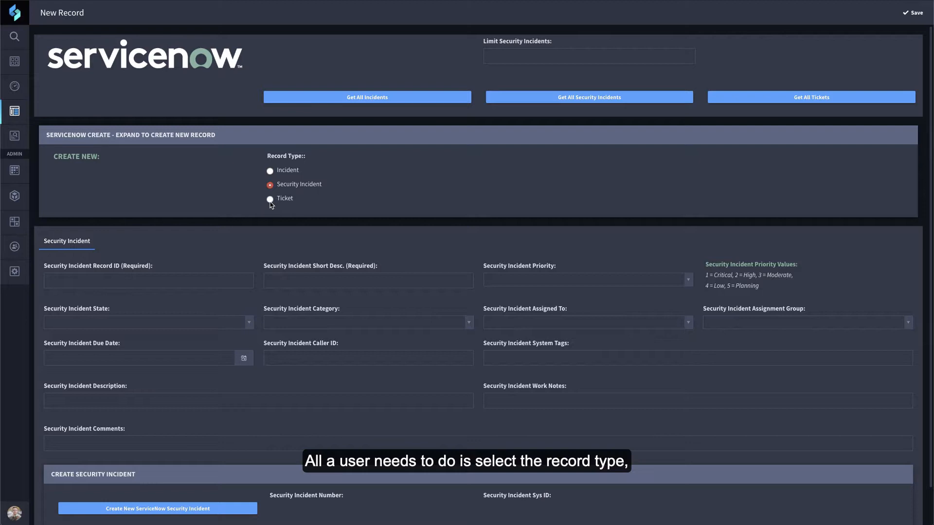
{"action": "left_click", "coordinate": [270, 199]}
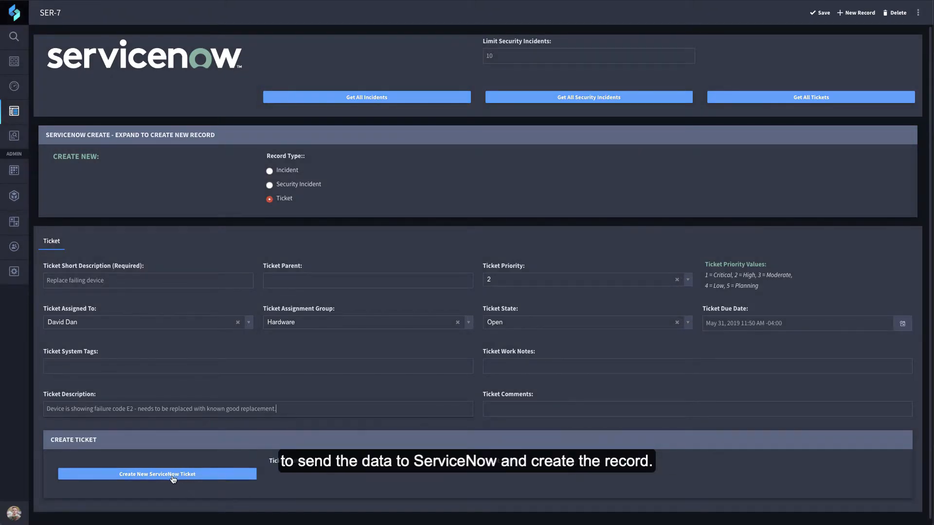
{"action": "left_click", "coordinate": [157, 473]}
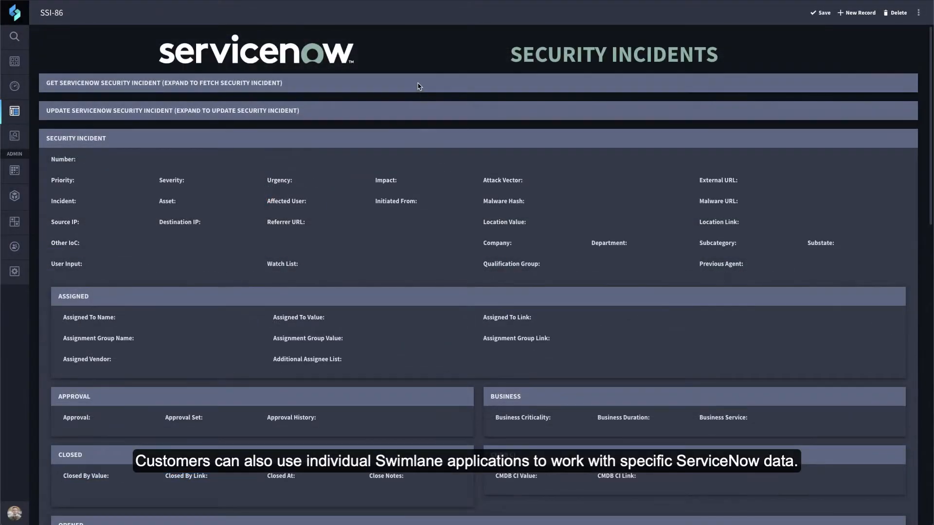
Fetch SIR0010005 details and update it to Denial of Service, state Contain.
{"action": "left_click", "coordinate": [164, 83]}
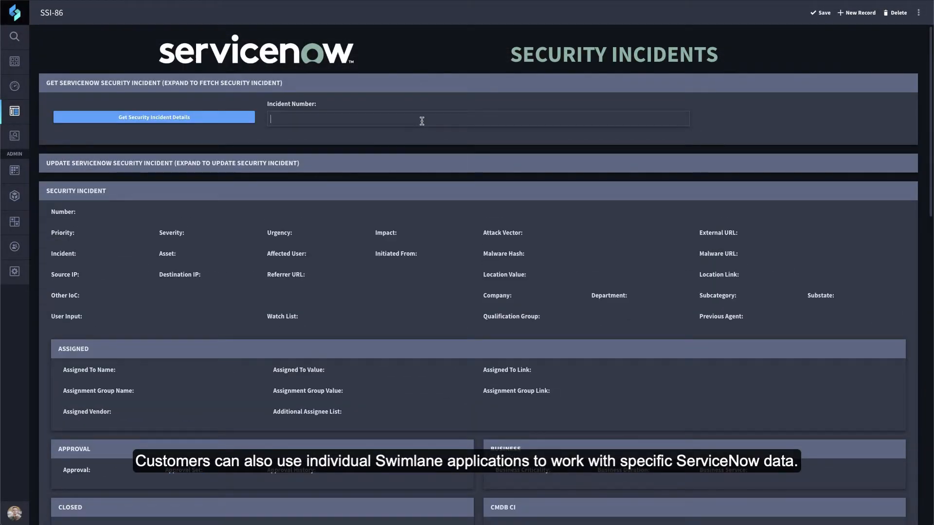
{"action": "type", "text": "SIR0010005"}
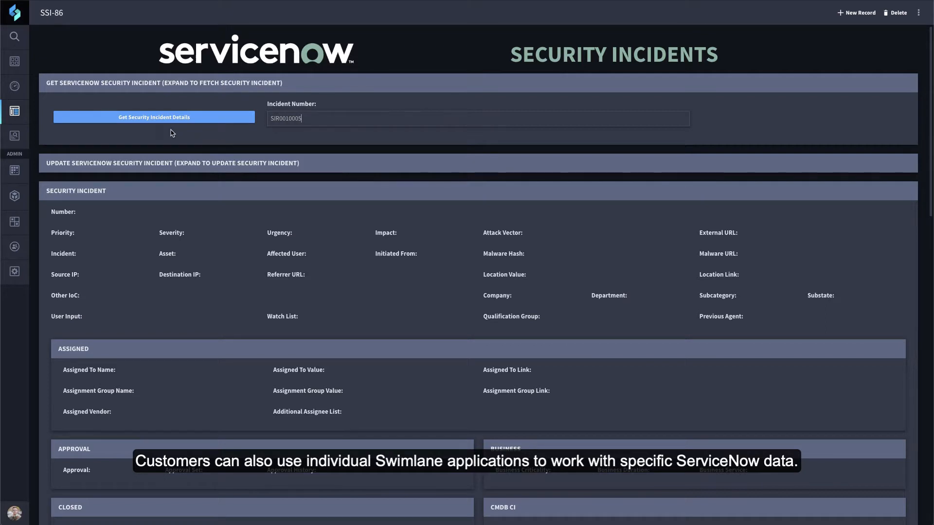
{"action": "left_click", "coordinate": [154, 116]}
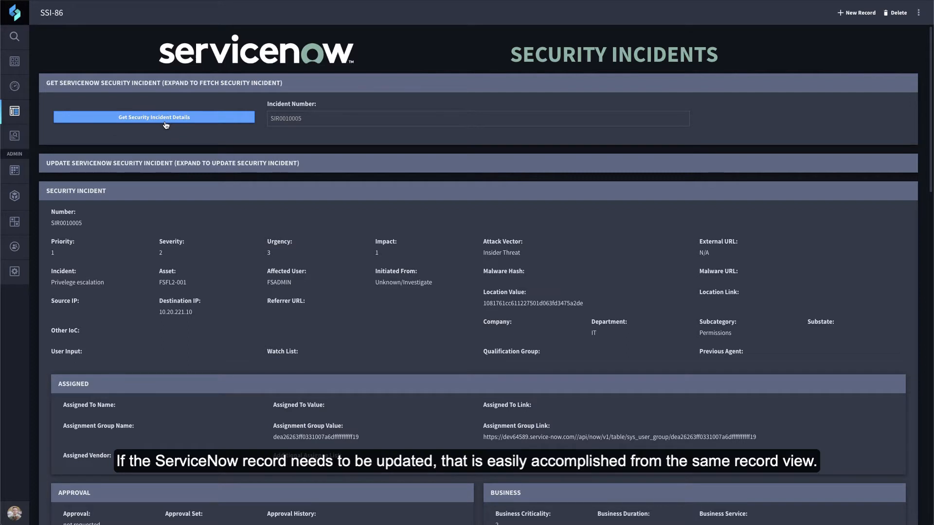
{"action": "mouse_move", "coordinate": [364, 169]}
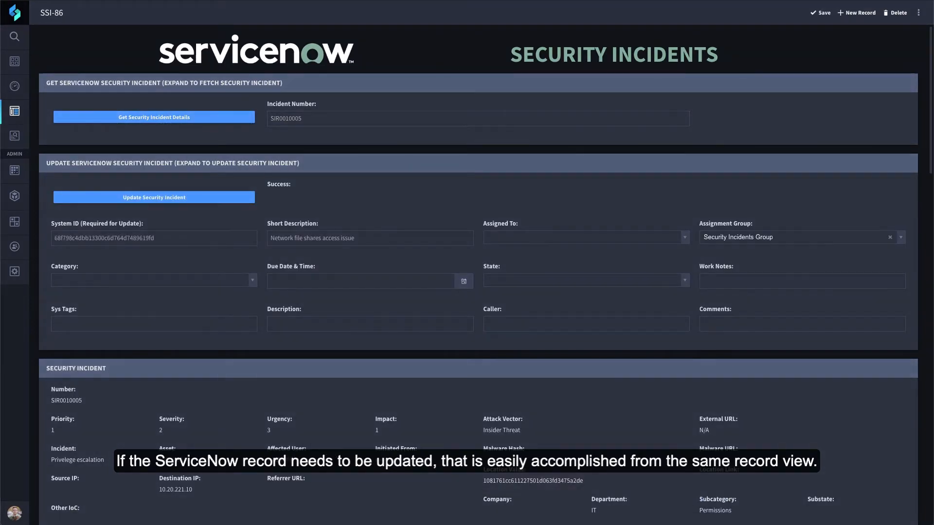
{"action": "left_click", "coordinate": [153, 197]}
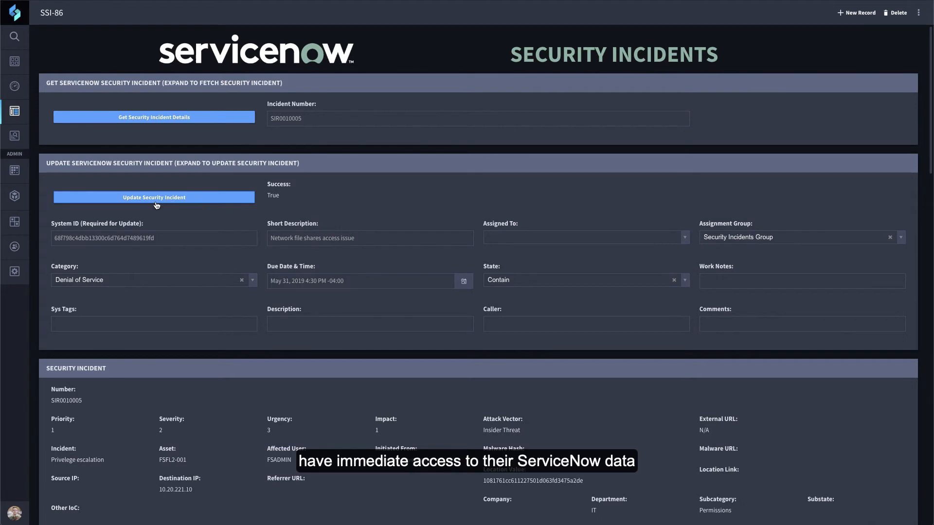
{"action": "scroll", "scroll_direction": "down", "scroll_amount": 3}
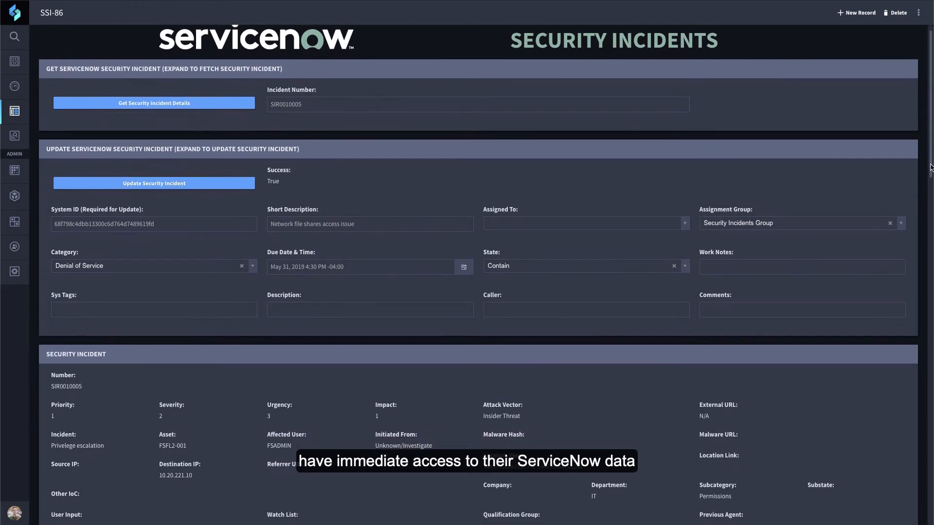
{"action": "scroll", "scroll_direction": "down", "scroll_amount": 3}
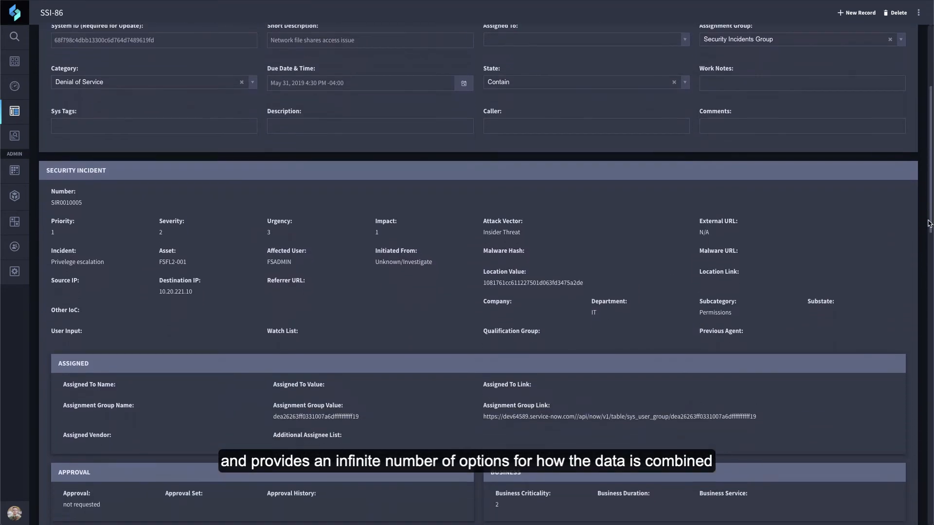
{"action": "scroll", "scroll_direction": "down", "scroll_amount": 3}
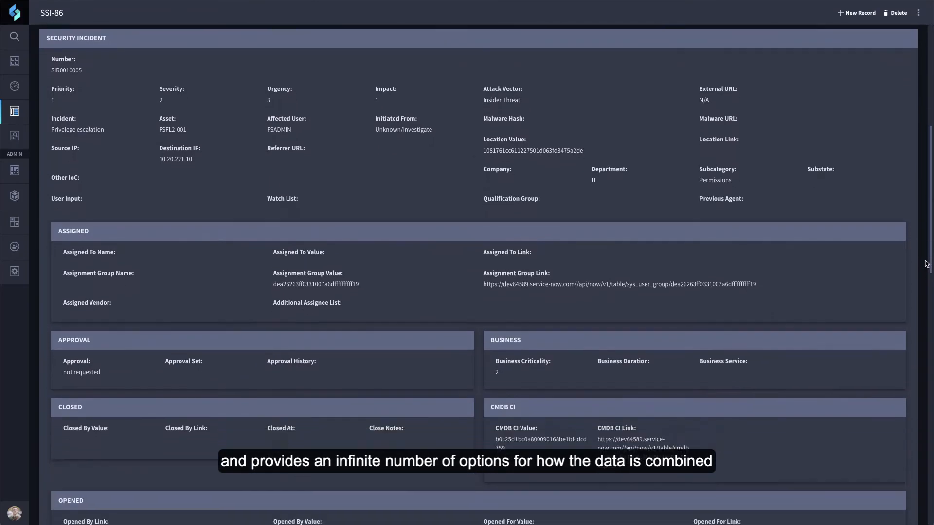
{"action": "scroll", "scroll_direction": "down", "scroll_amount": 3}
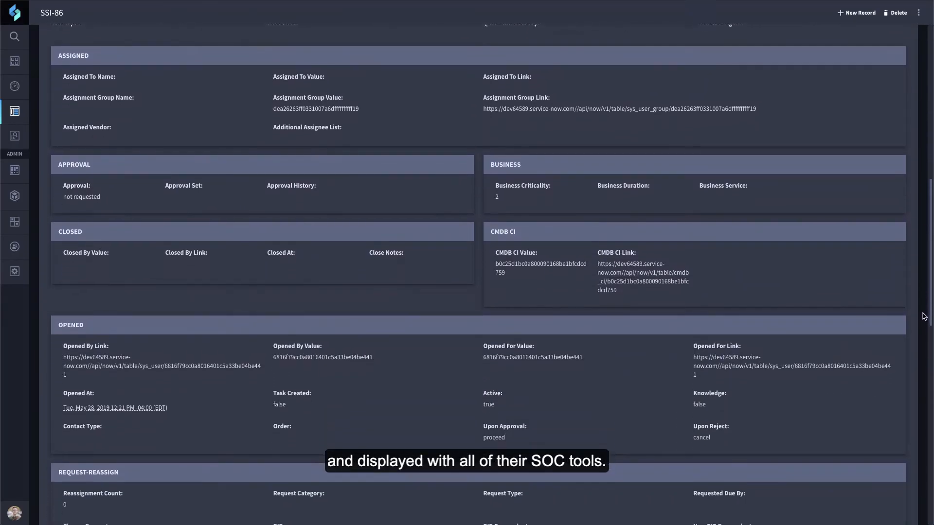
{"action": "scroll", "scroll_direction": "down", "scroll_amount": 3}
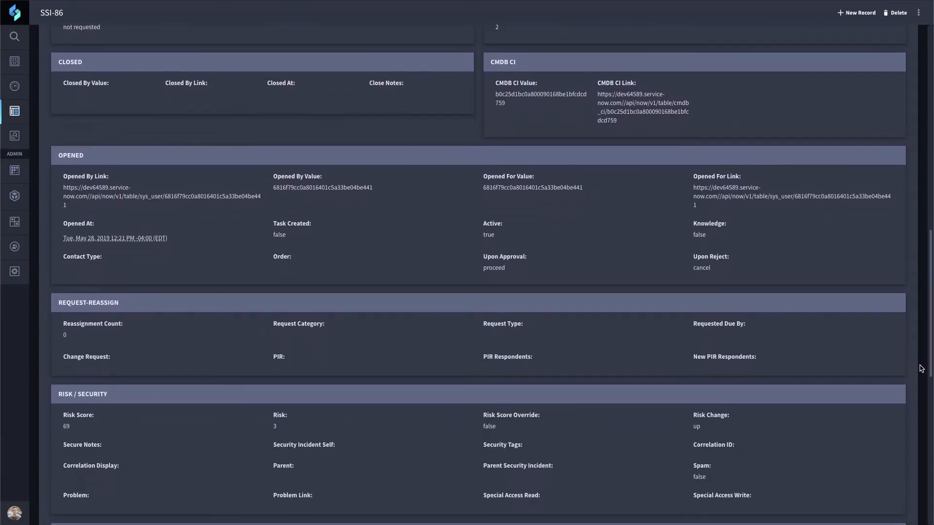